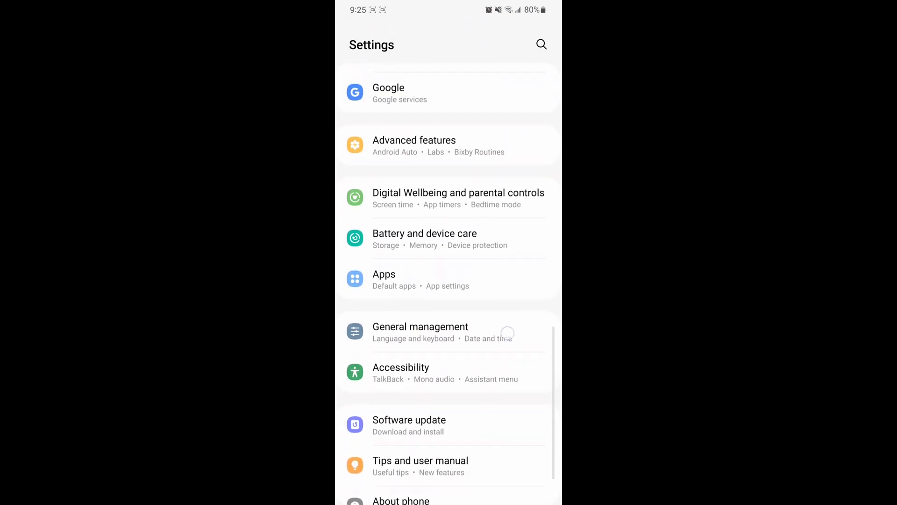
Step: Reach the Labs page under Advanced features, where Multi window for all apps is on
{"action": "scroll", "scroll_direction": "down", "scroll_amount": 3}
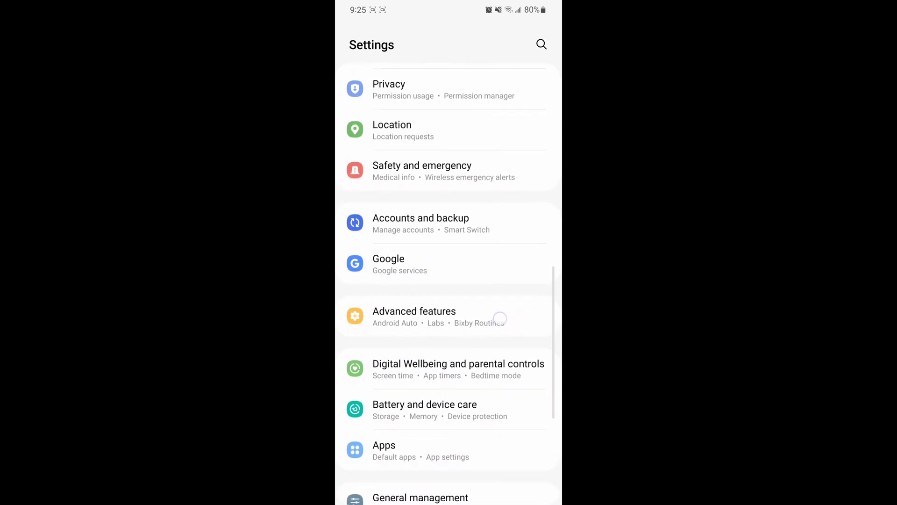
{"action": "left_click", "coordinate": [414, 310]}
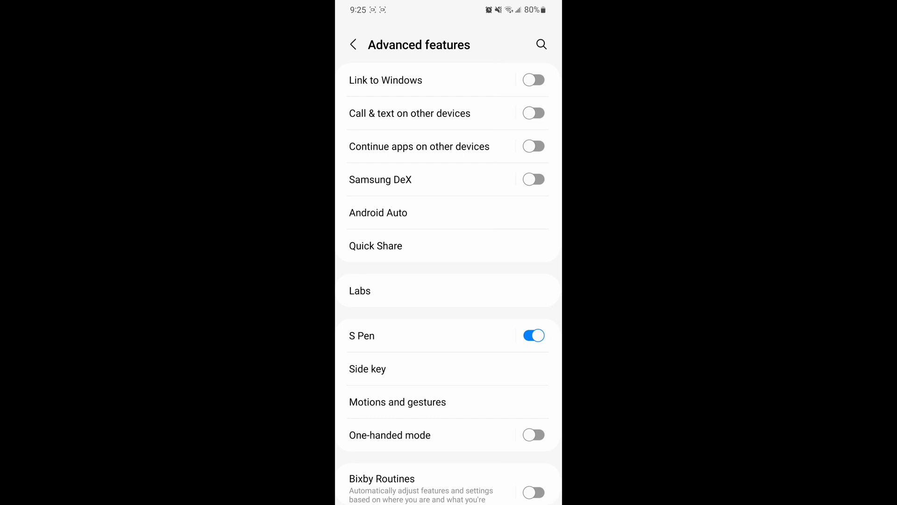
{"action": "left_click", "coordinate": [359, 290]}
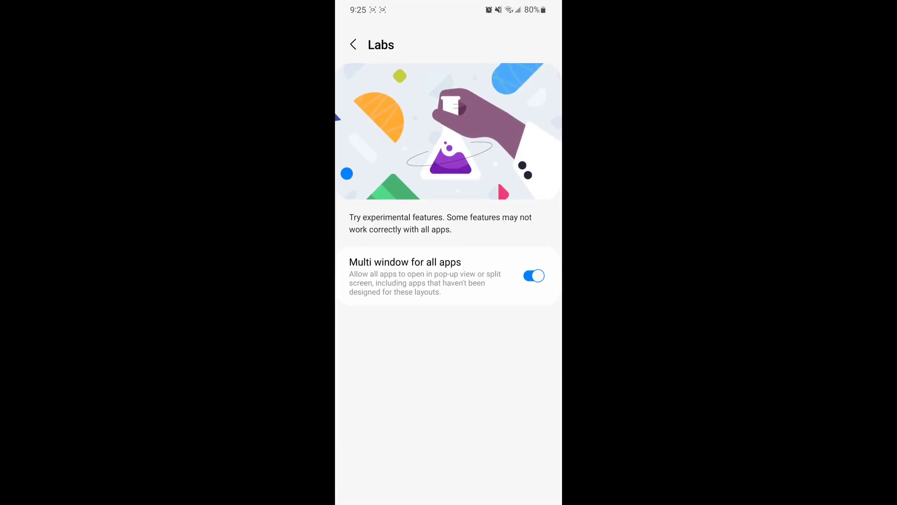